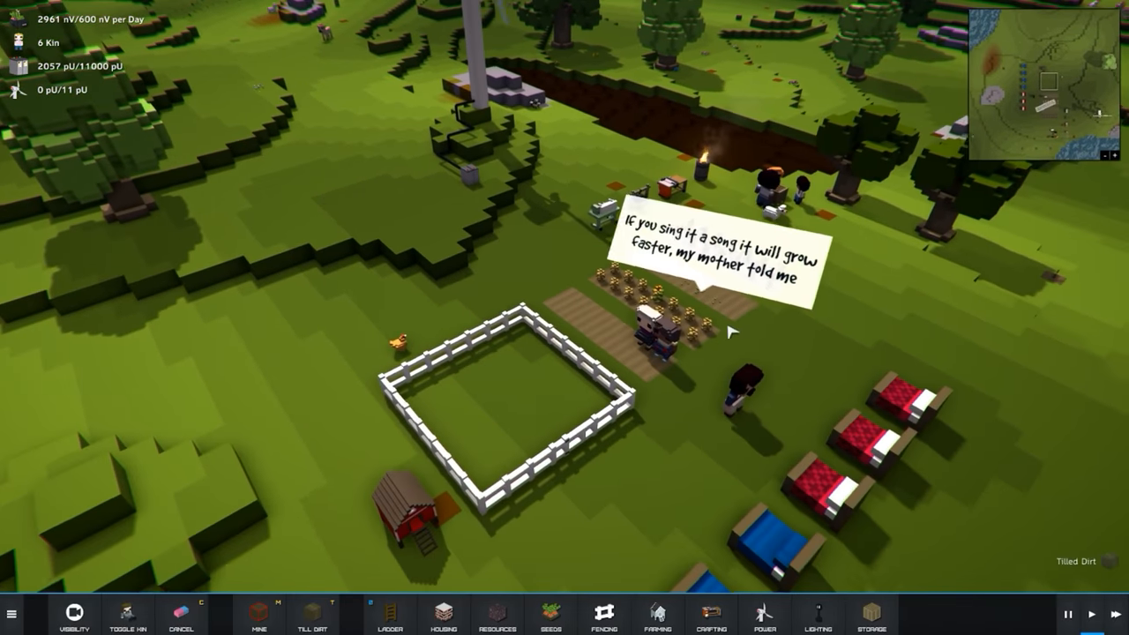
# Step: Select the Metalworking Bench and show its Power Generation items: electrical, wind turbine, battery
pyautogui.click(815, 615)
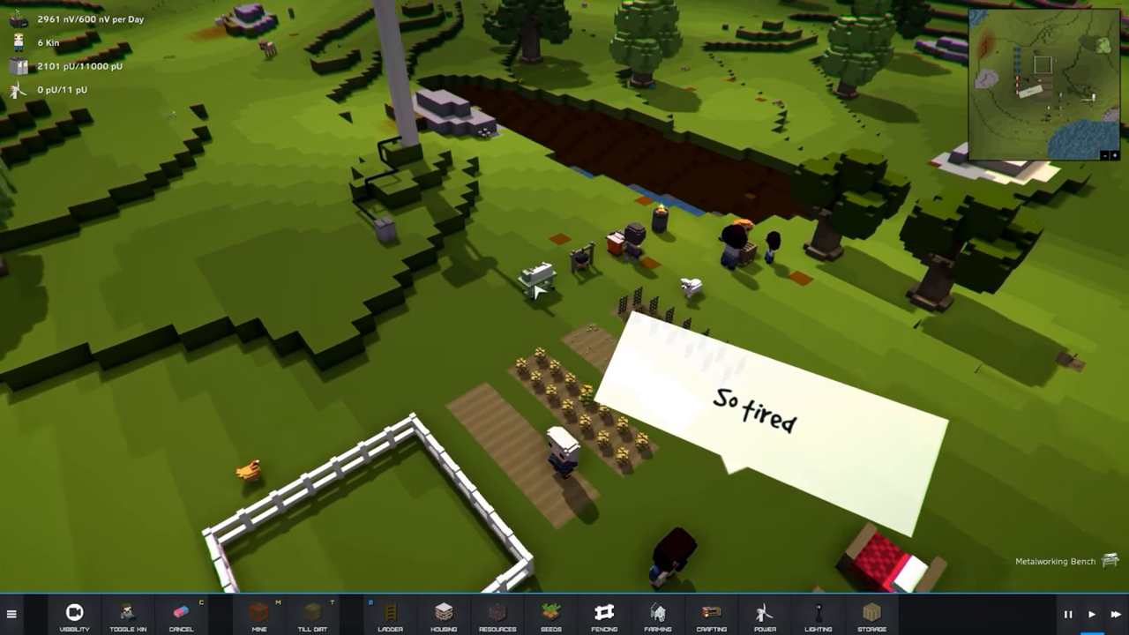
pyautogui.click(819, 614)
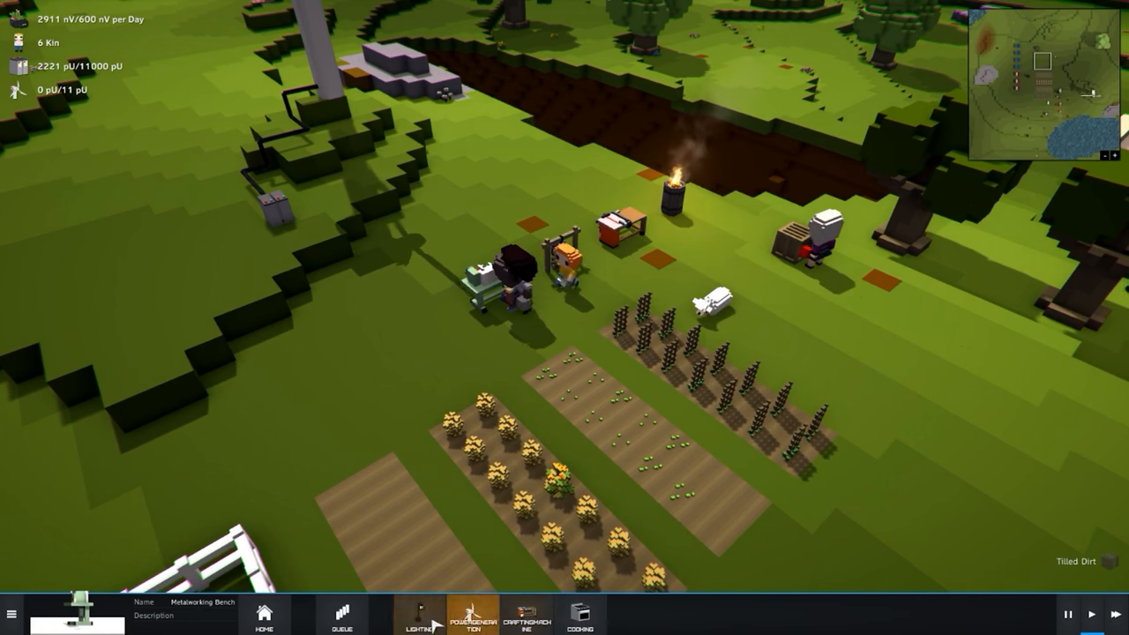
pyautogui.click(473, 614)
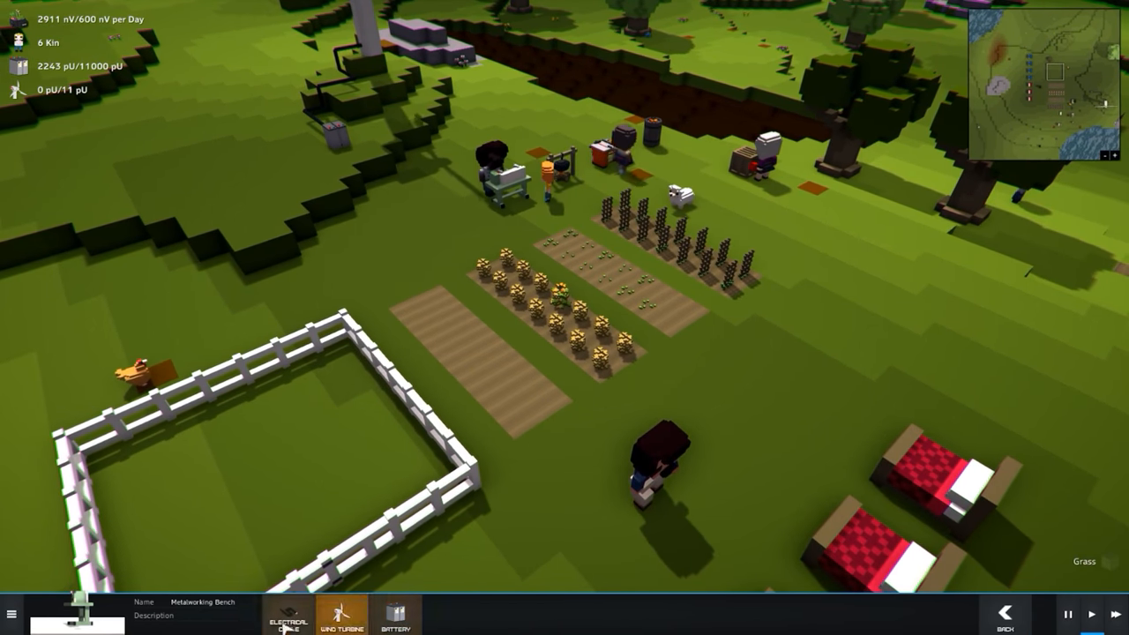
pyautogui.click(289, 614)
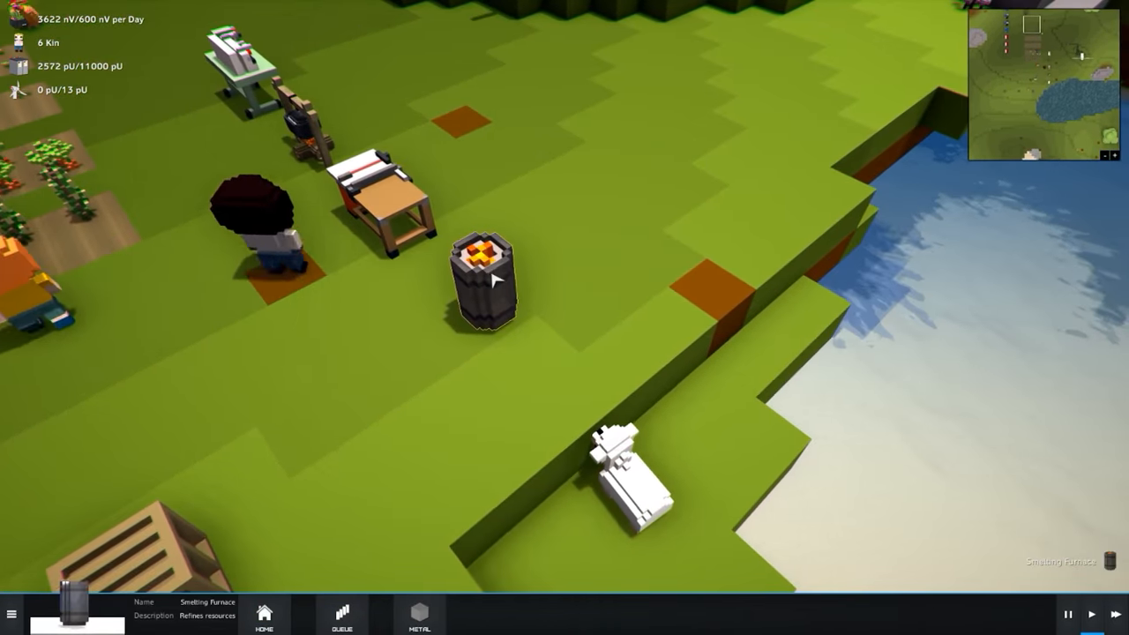
# Step: Choose Steel from the furnace's Metal recipes so the Smelting Furnace starts burning
pyautogui.click(342, 614)
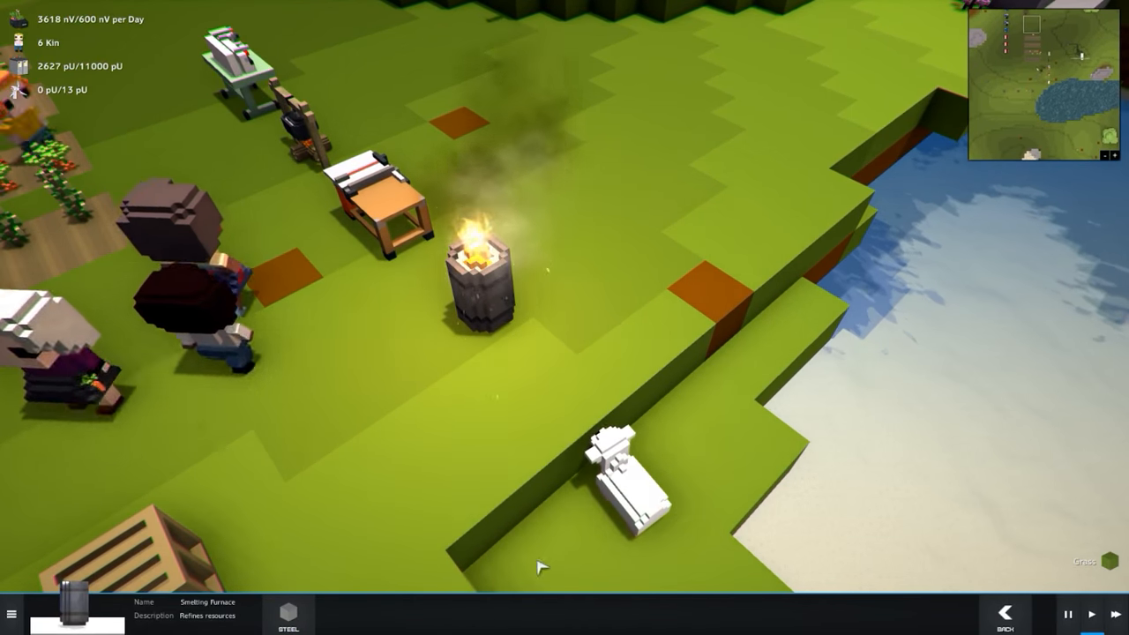
pyautogui.click(287, 614)
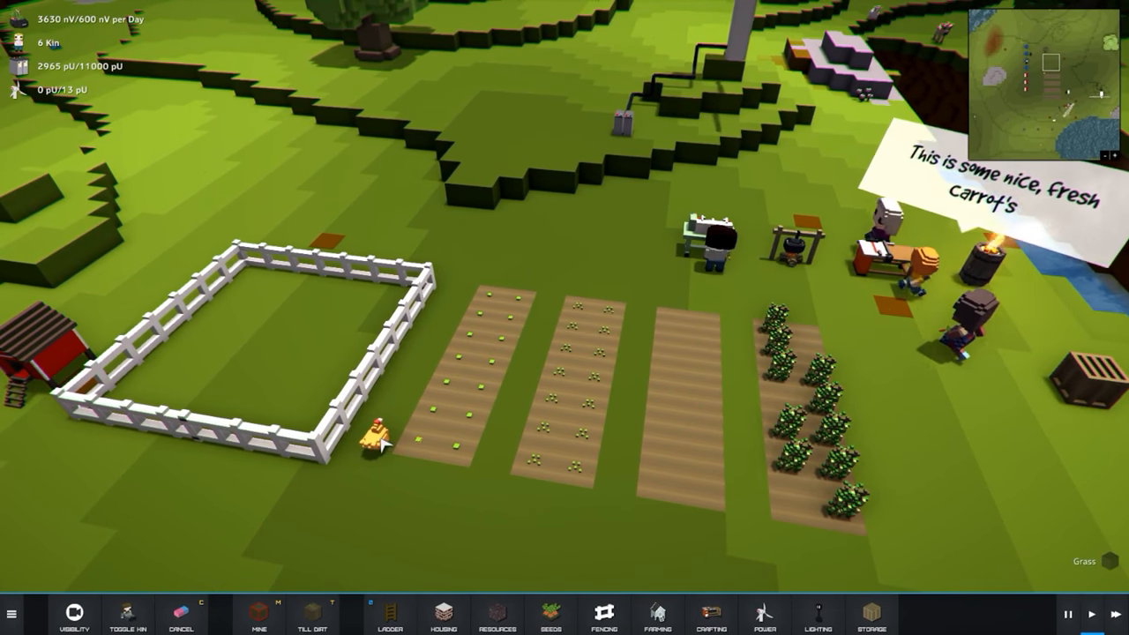
pyautogui.click(372, 438)
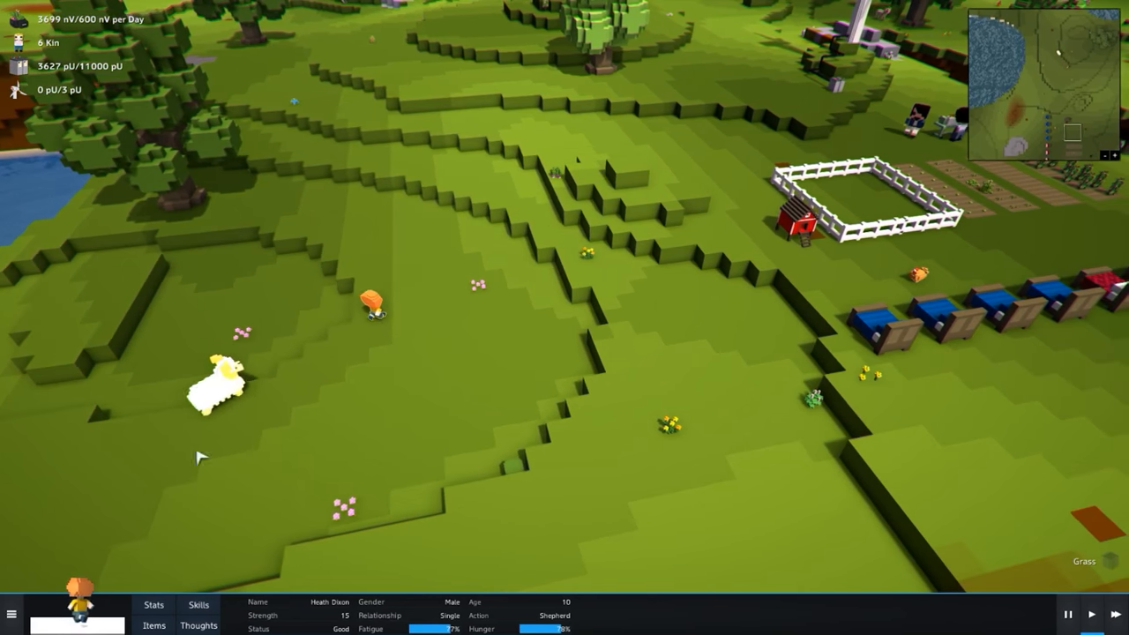
# Step: View the lamb's stats, then deselect it to return to the main colony toolbar
pyautogui.click(223, 384)
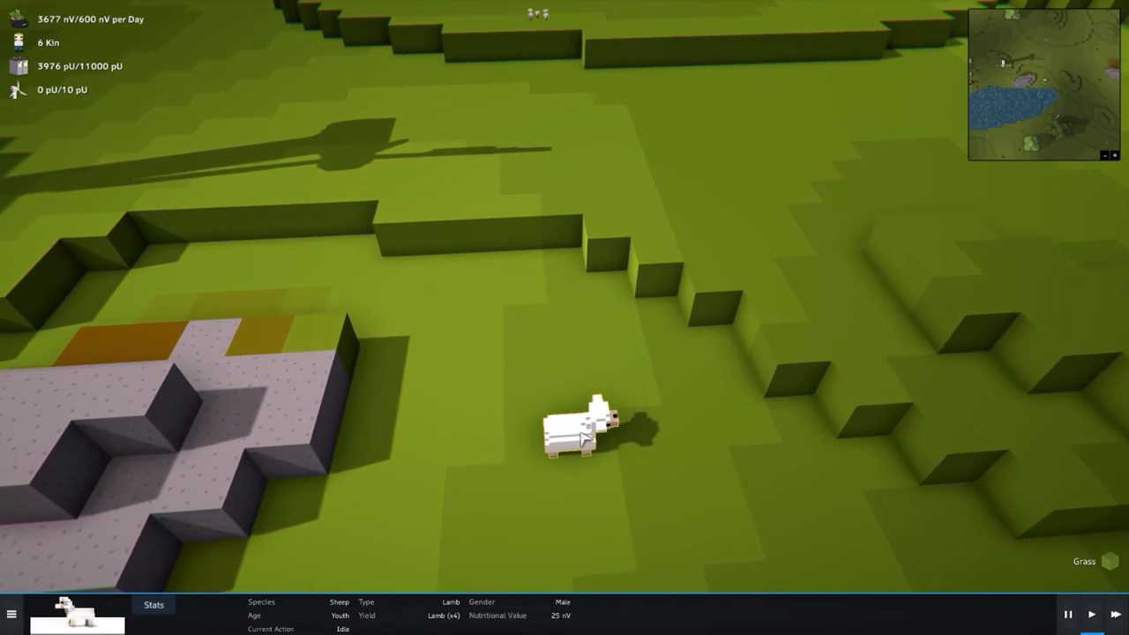
pyautogui.rightClick(583, 438)
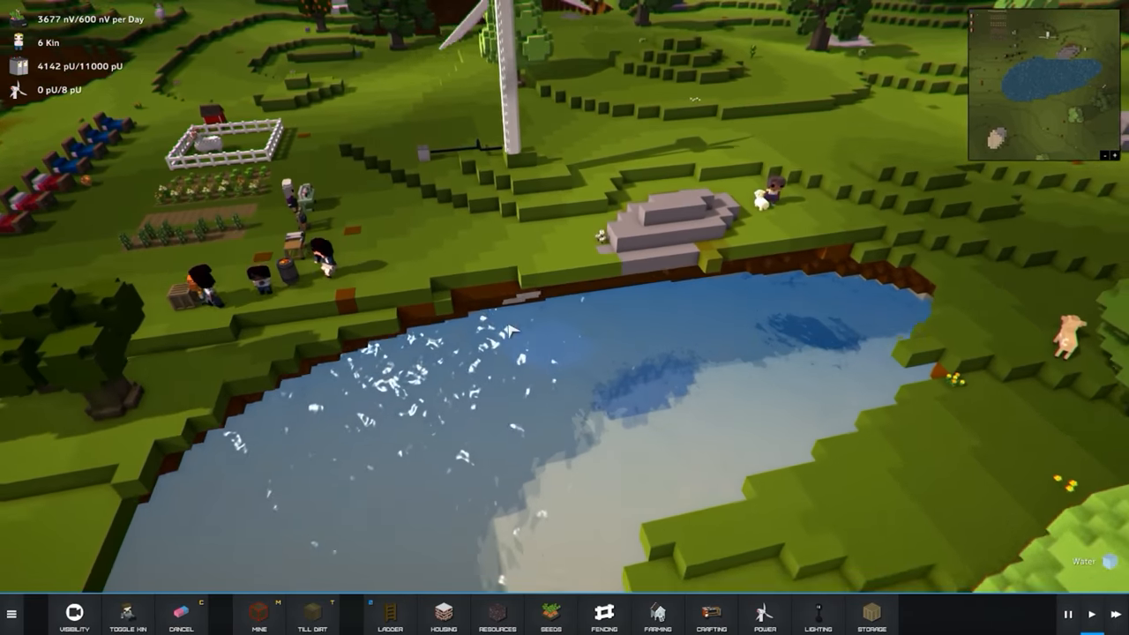
pyautogui.click(711, 614)
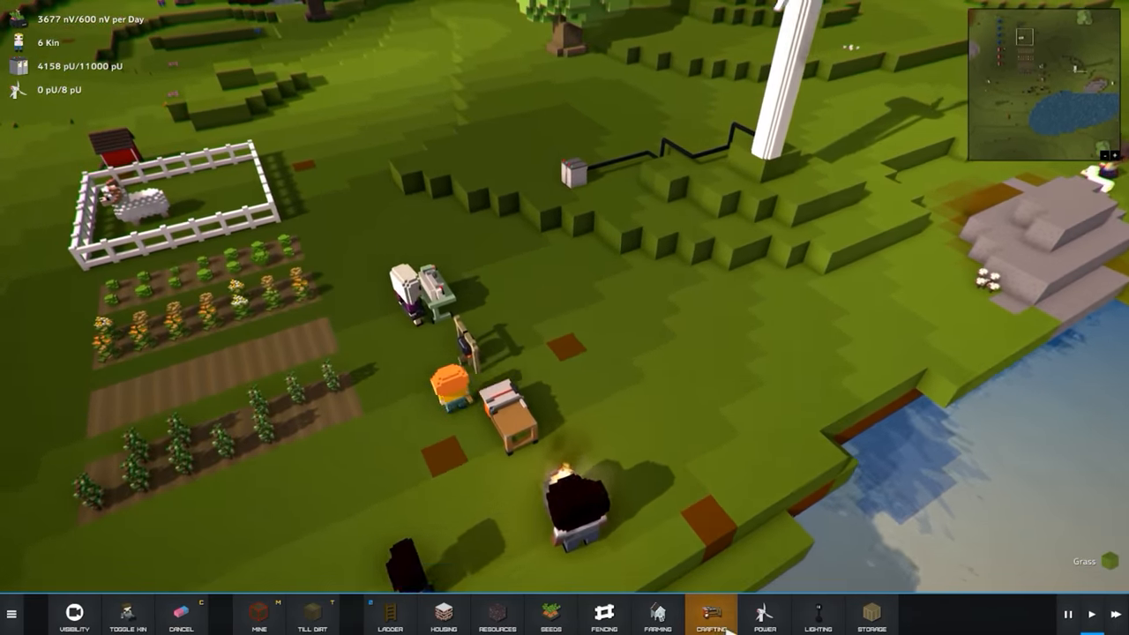
pyautogui.click(711, 614)
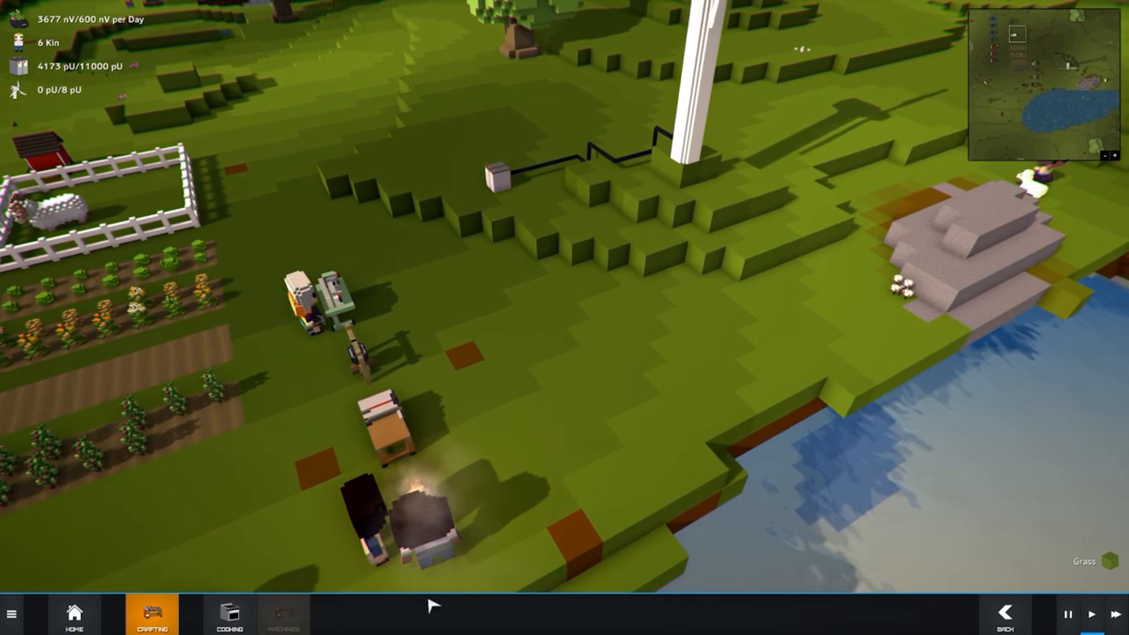
pyautogui.click(229, 615)
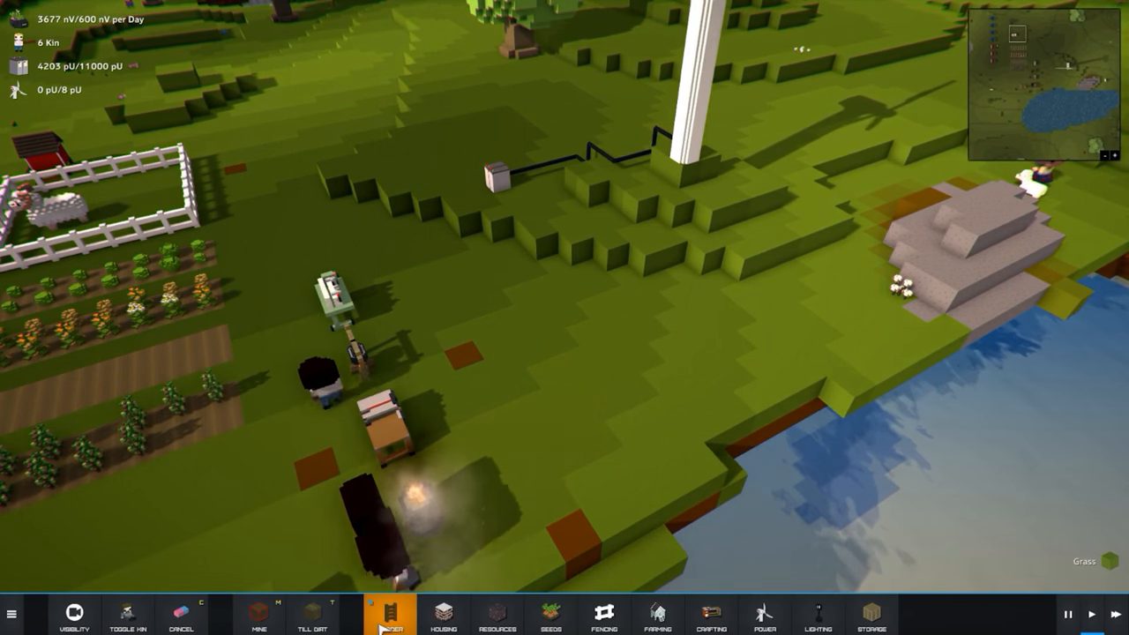
pyautogui.click(656, 614)
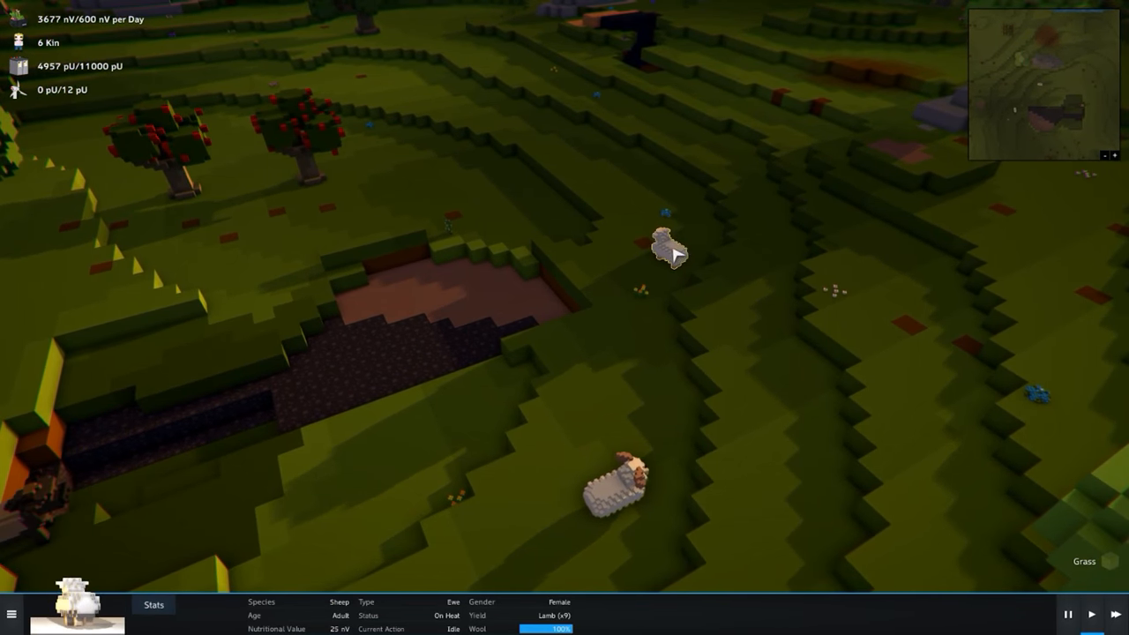
pyautogui.moveTo(710, 351)
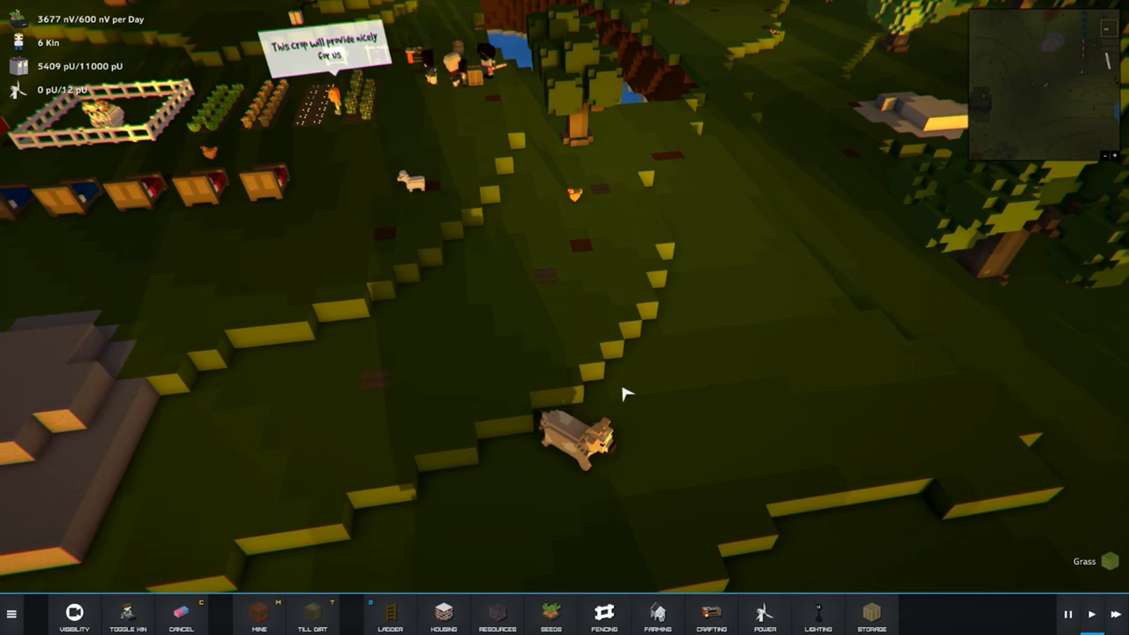
# Step: Bring up the Seeds build category and pick a seed type for the grassy field
pyautogui.click(551, 614)
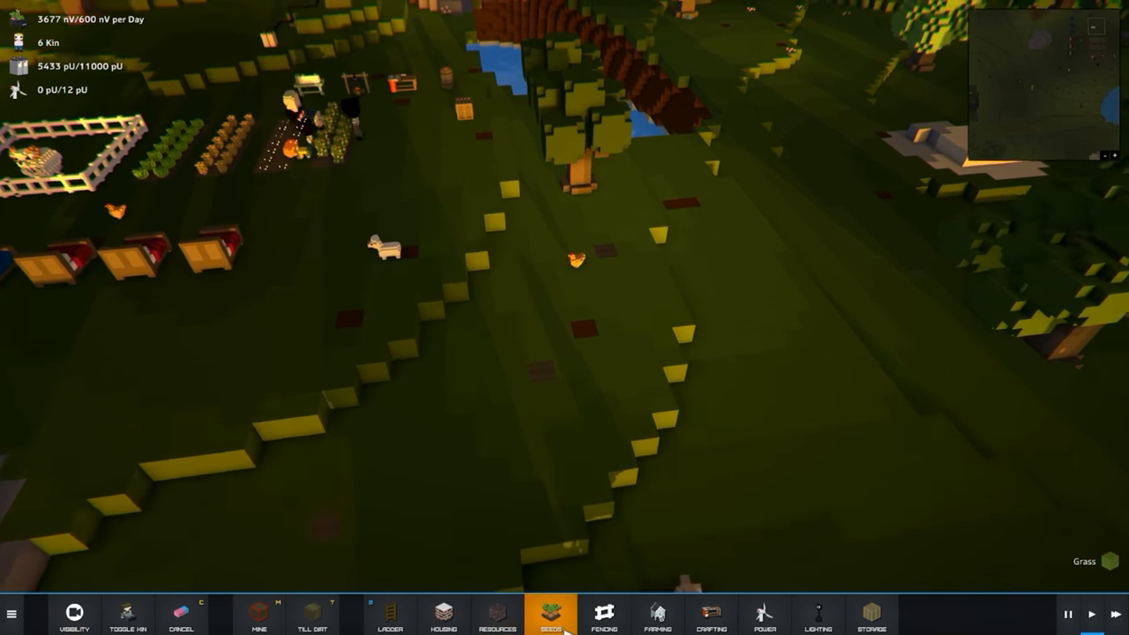
pyautogui.click(551, 614)
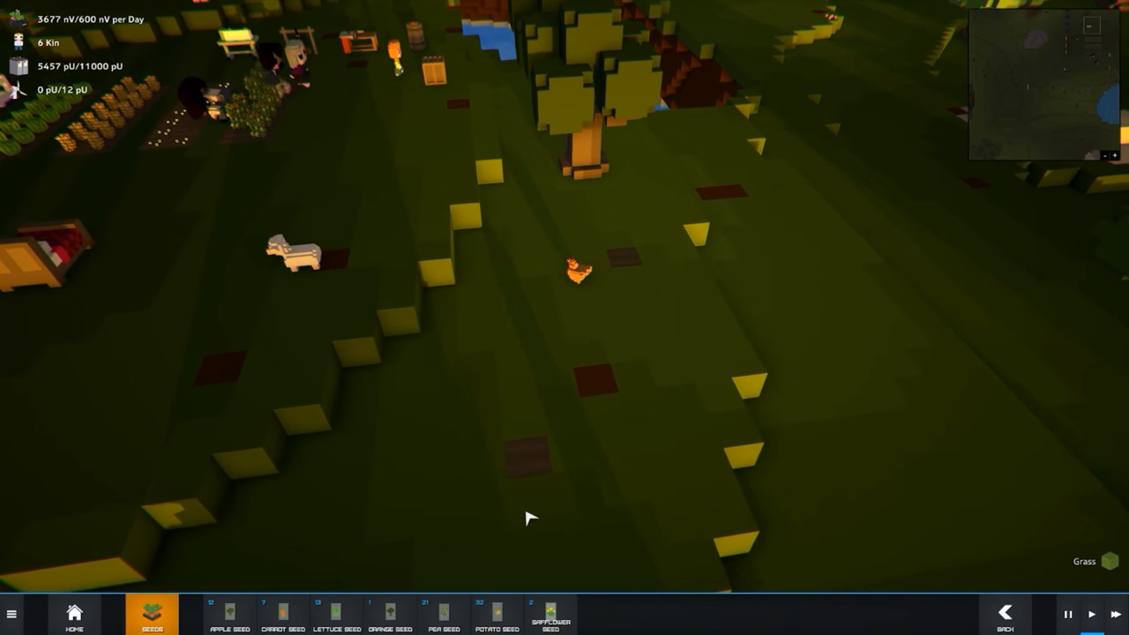
pyautogui.click(392, 614)
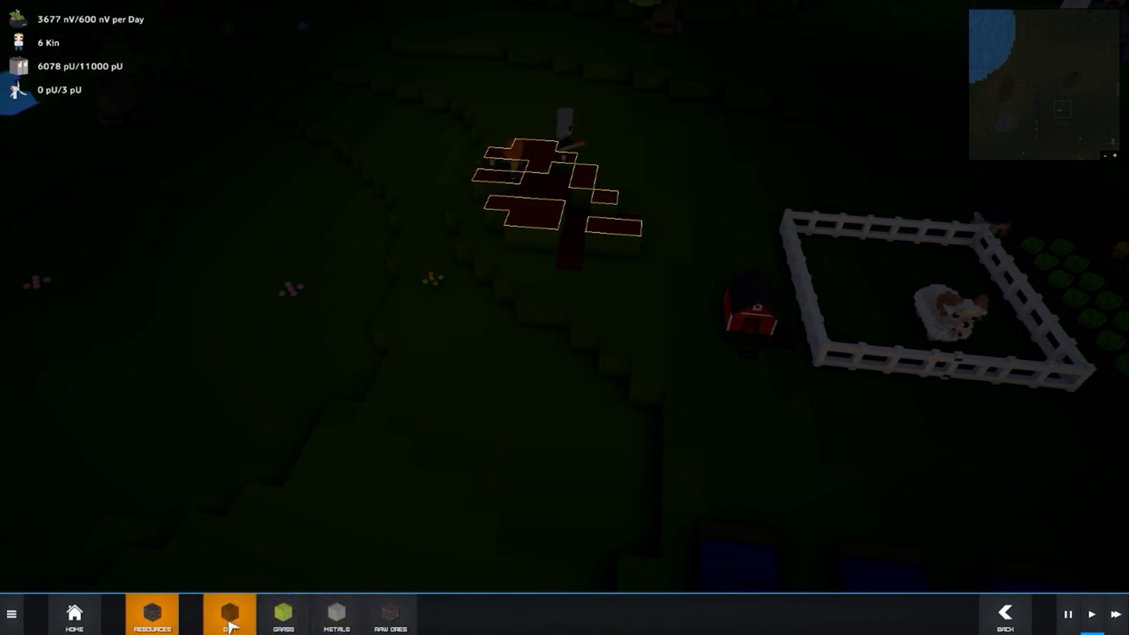
# Step: Mark several dirt placement patches on the ground near the sheep pen, including a larger area
pyautogui.click(230, 614)
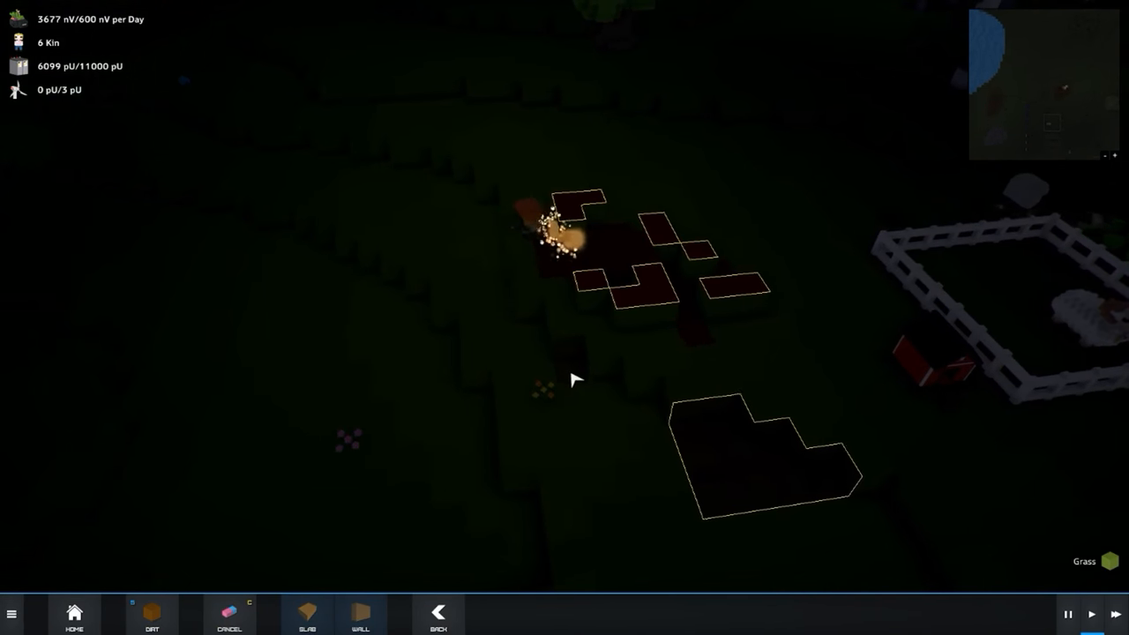
pyautogui.click(152, 614)
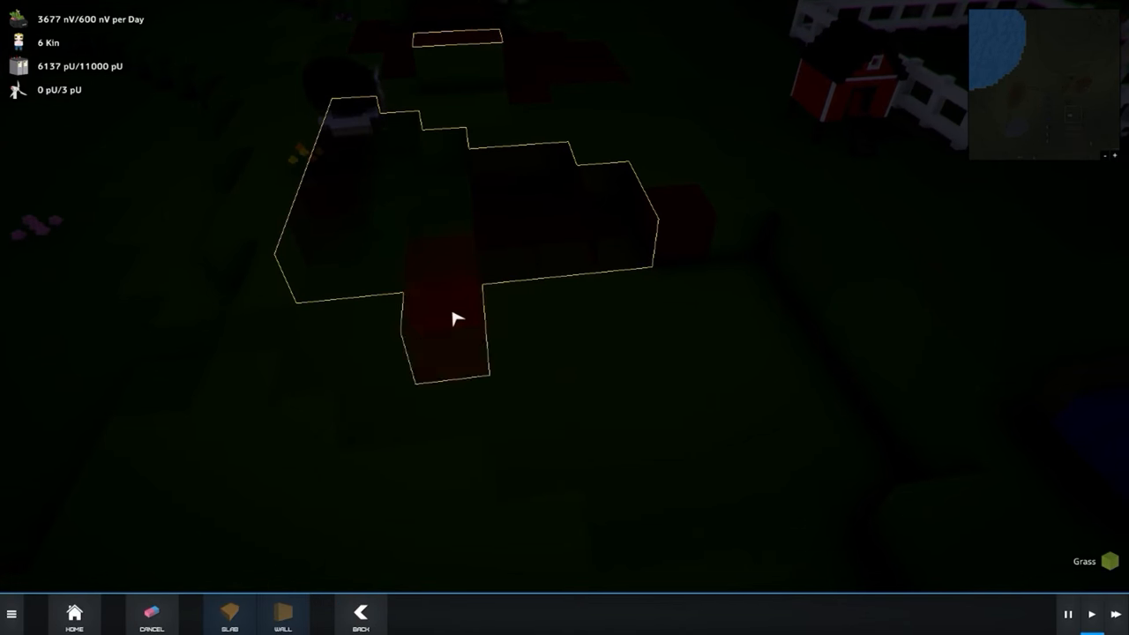
pyautogui.click(360, 614)
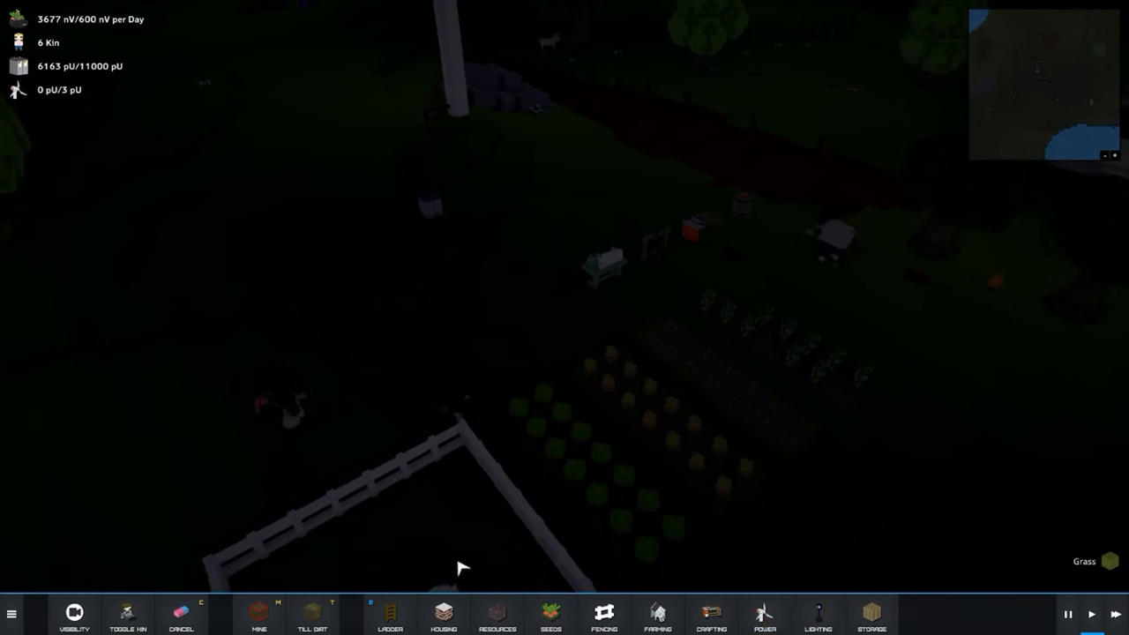
# Step: Lay a power wire from near the crop field and extend it past the sheep pen
pyautogui.click(819, 614)
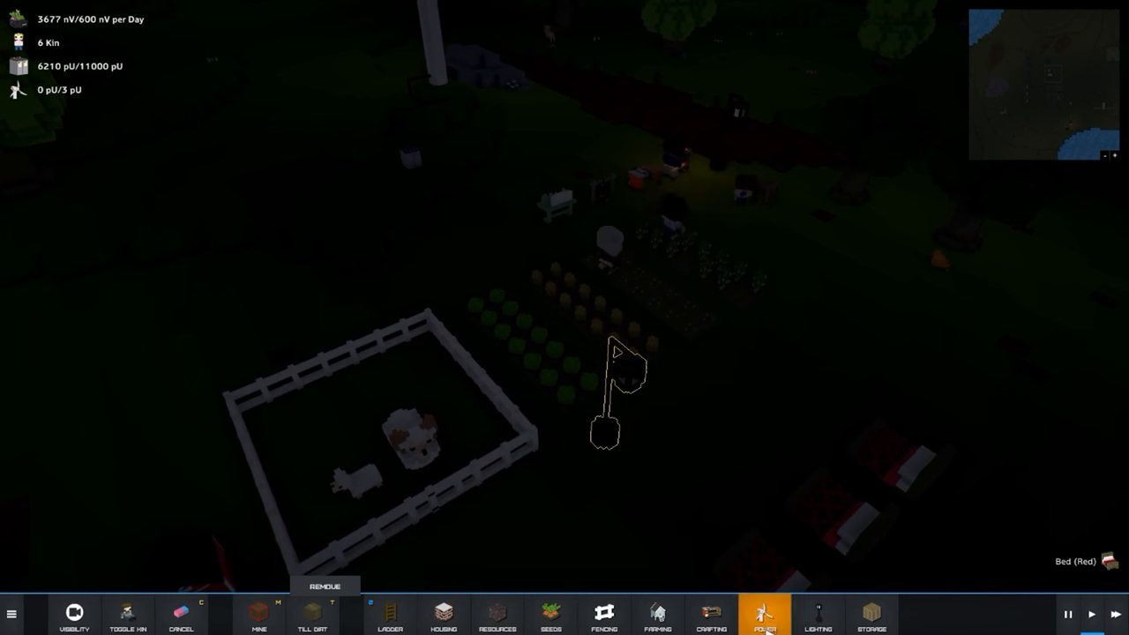
pyautogui.click(764, 614)
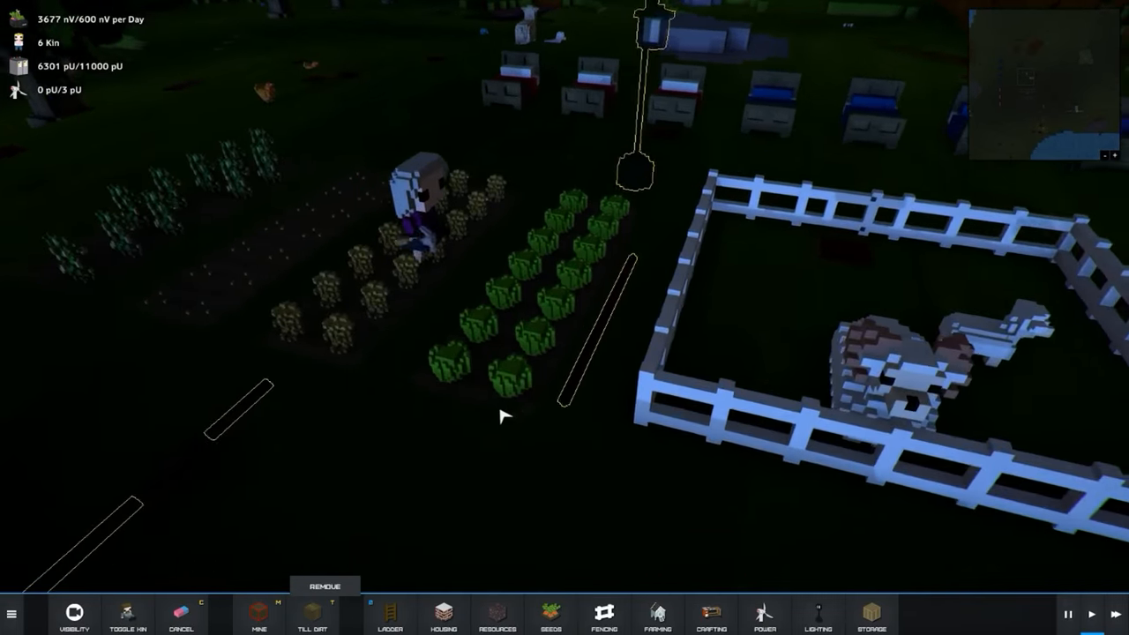
pyautogui.click(764, 615)
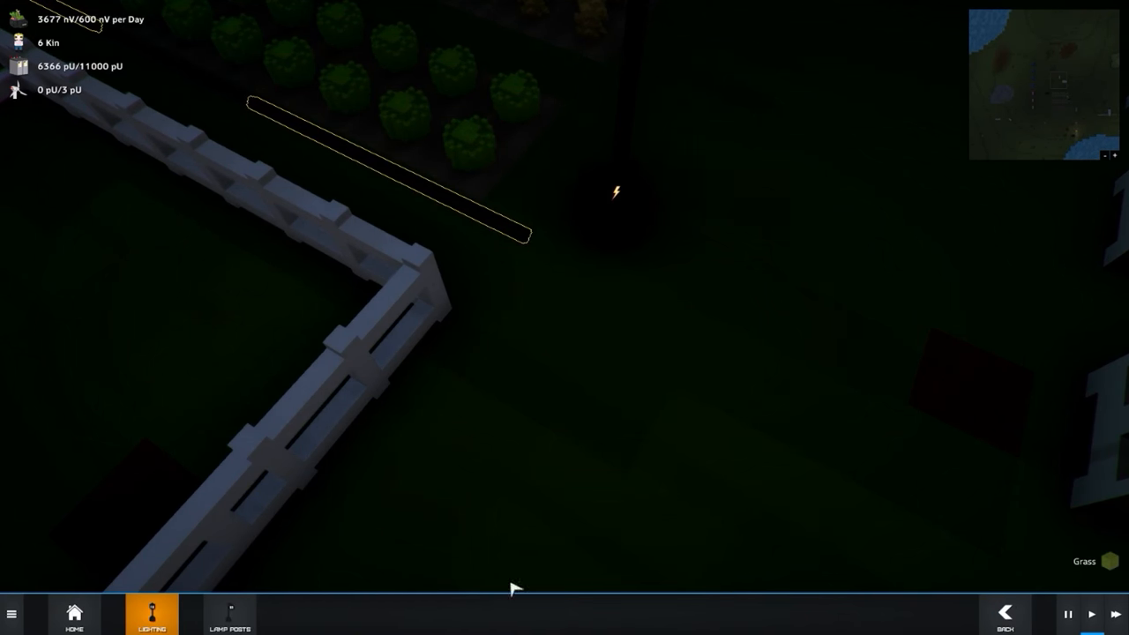
# Step: Place a Streetlight lamp post at the end of the wire beside the pen fence
pyautogui.click(152, 614)
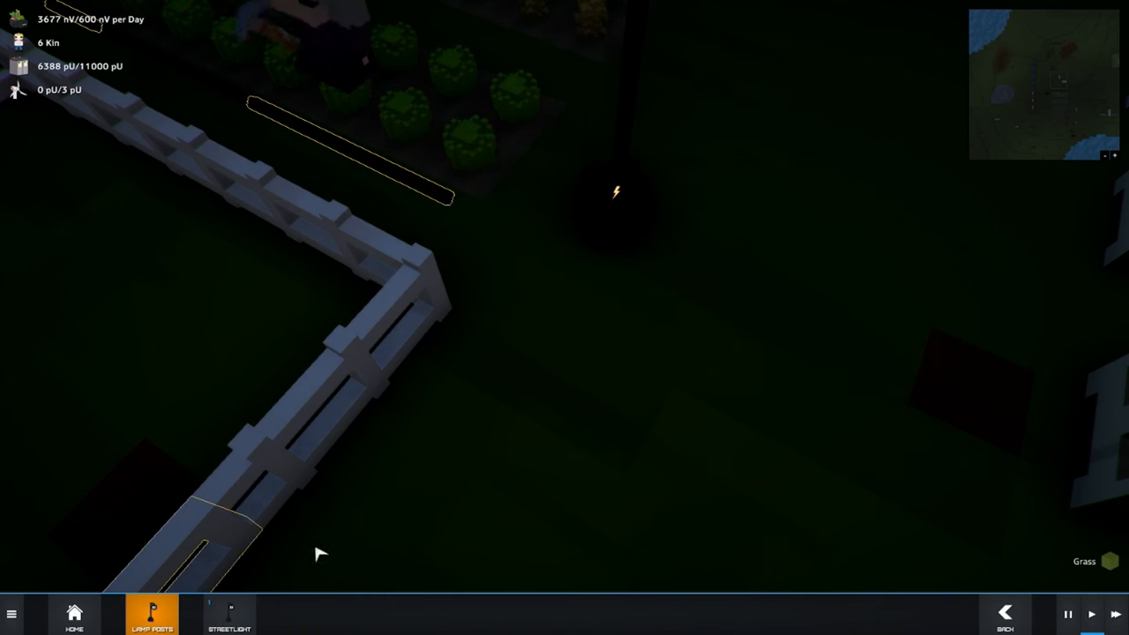
pyautogui.click(152, 614)
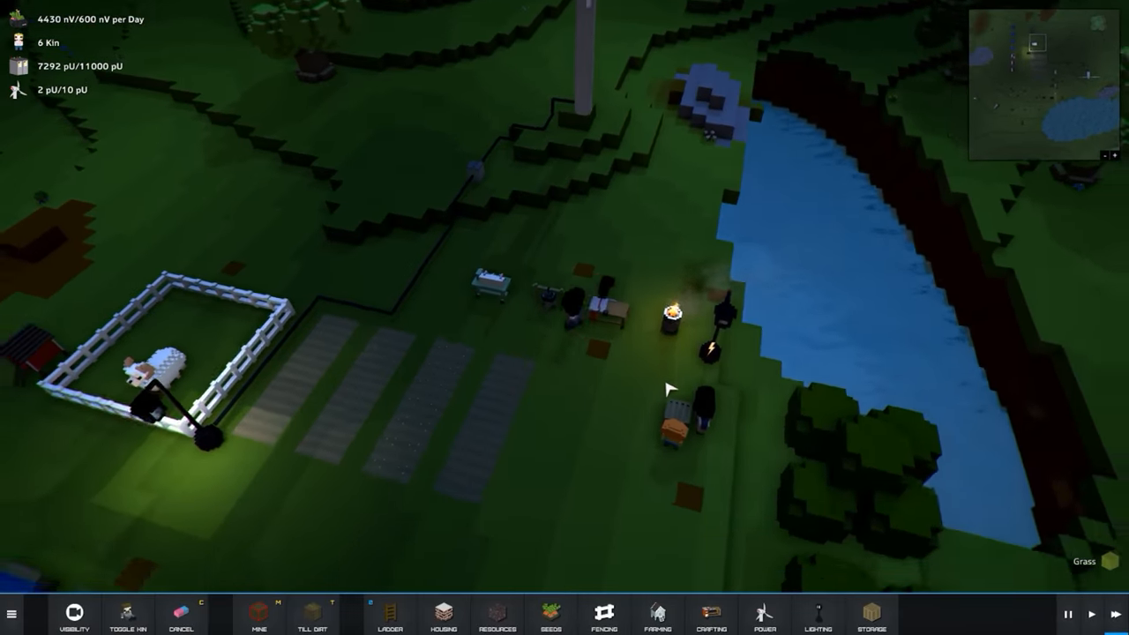
# Step: Plant Lettuce Seed on the tilled dirt plots beside the pen
pyautogui.click(551, 614)
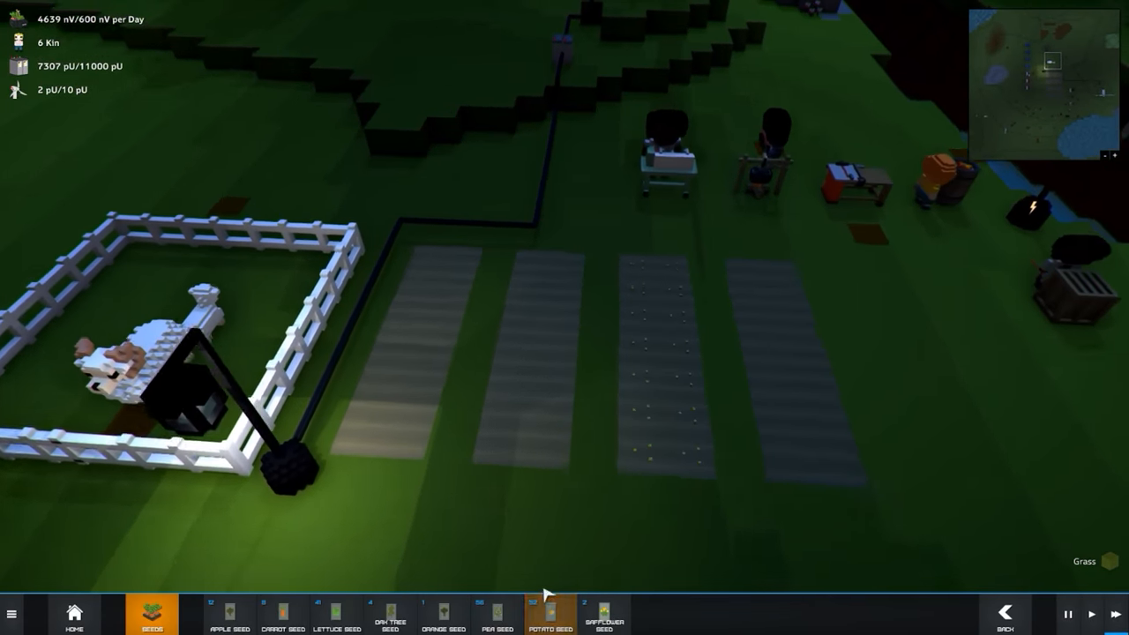
pyautogui.click(498, 616)
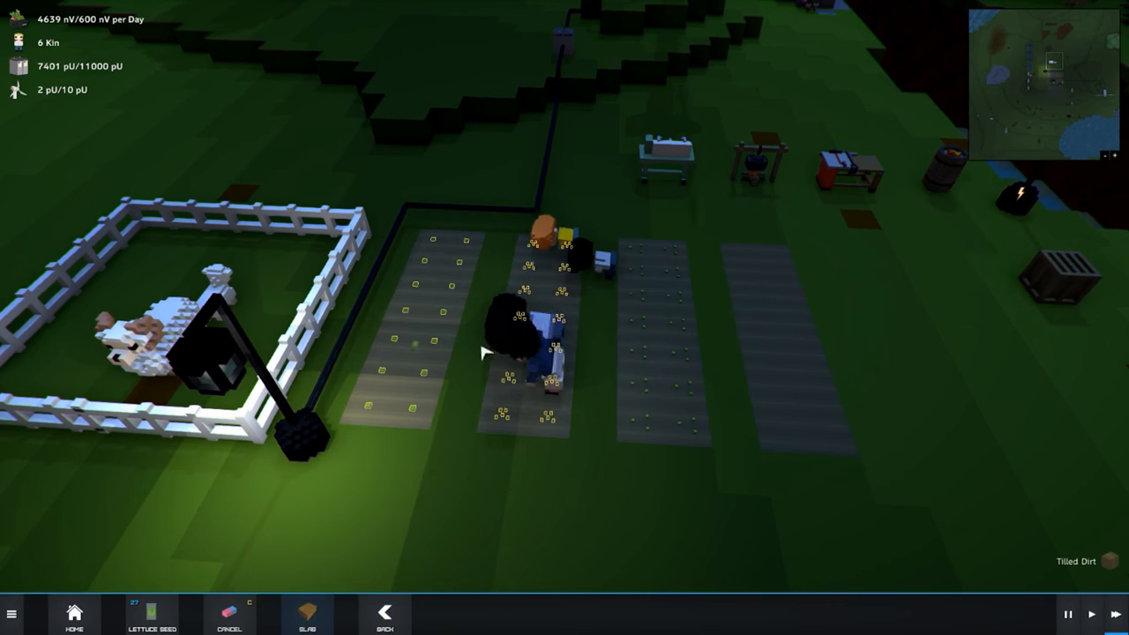
pyautogui.click(152, 614)
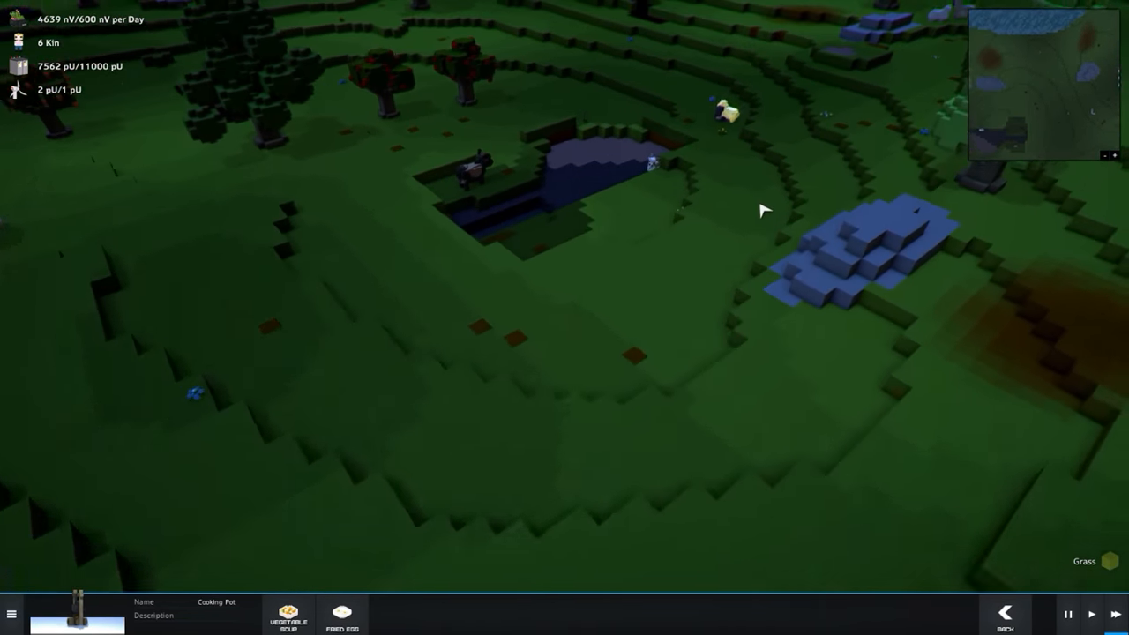
# Step: Queue Vegetable Soup at the cooking pot and inspect a sheep's stats
pyautogui.click(1006, 615)
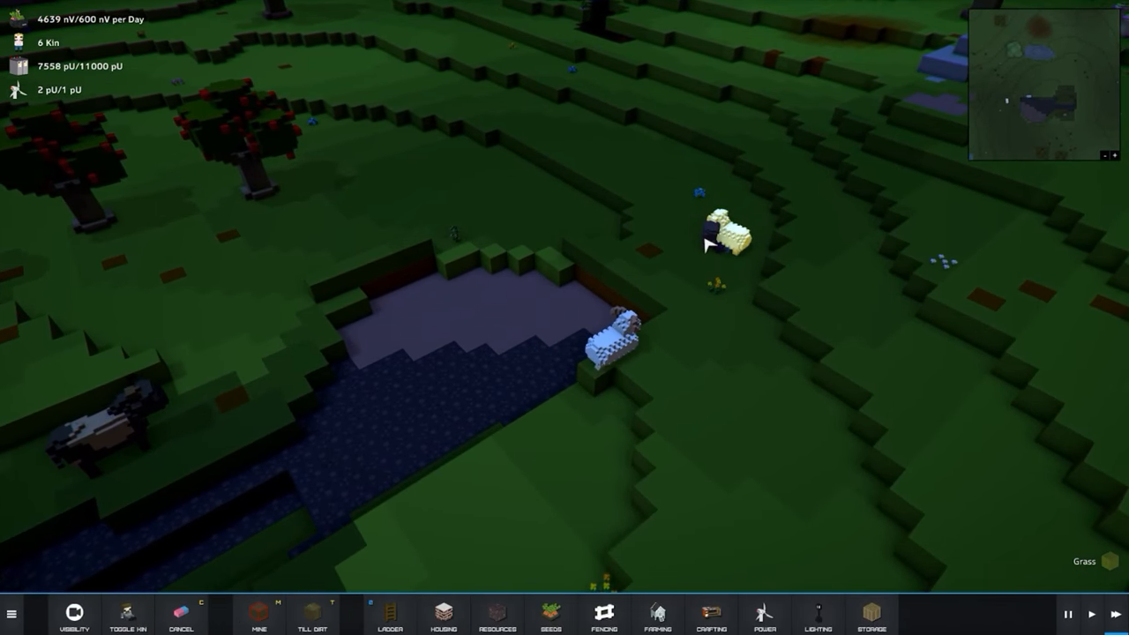
pyautogui.click(723, 233)
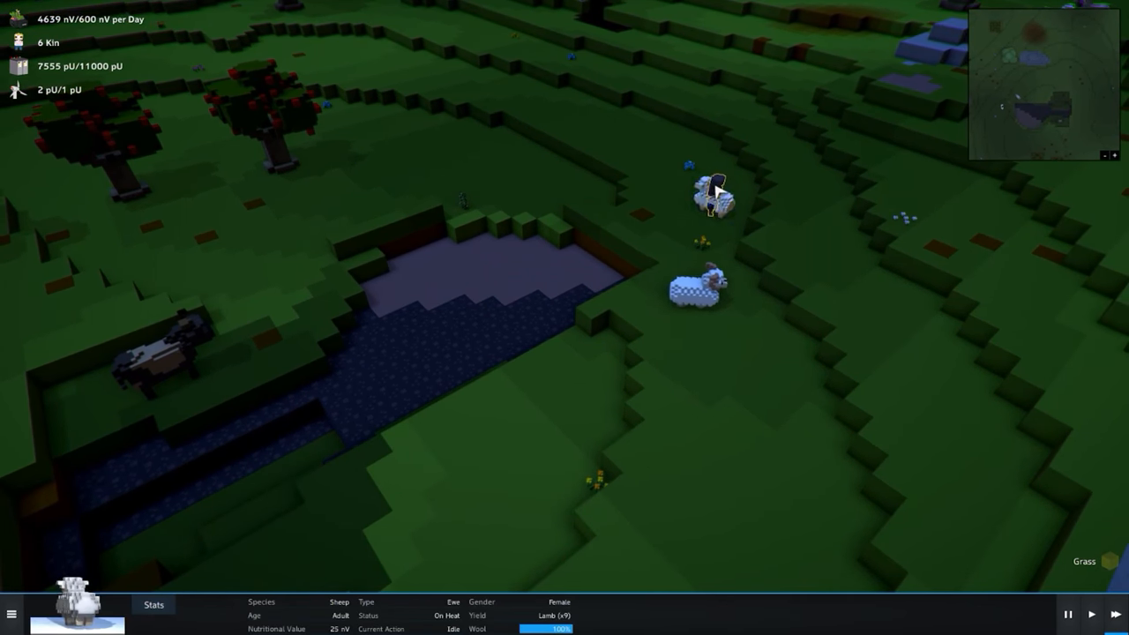